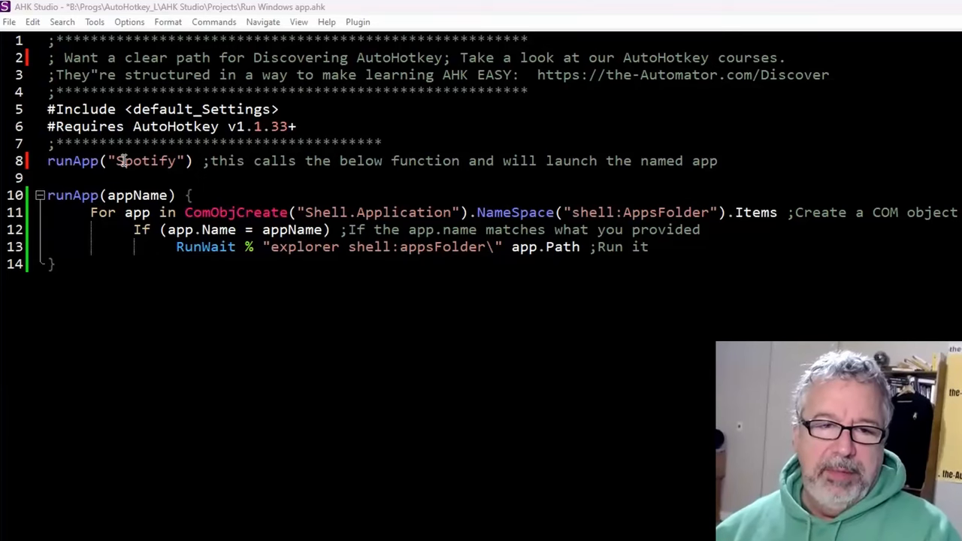
# Insert a return line on line 9, just below runApp("Spotify").
pyautogui.doubleClick(146, 161)
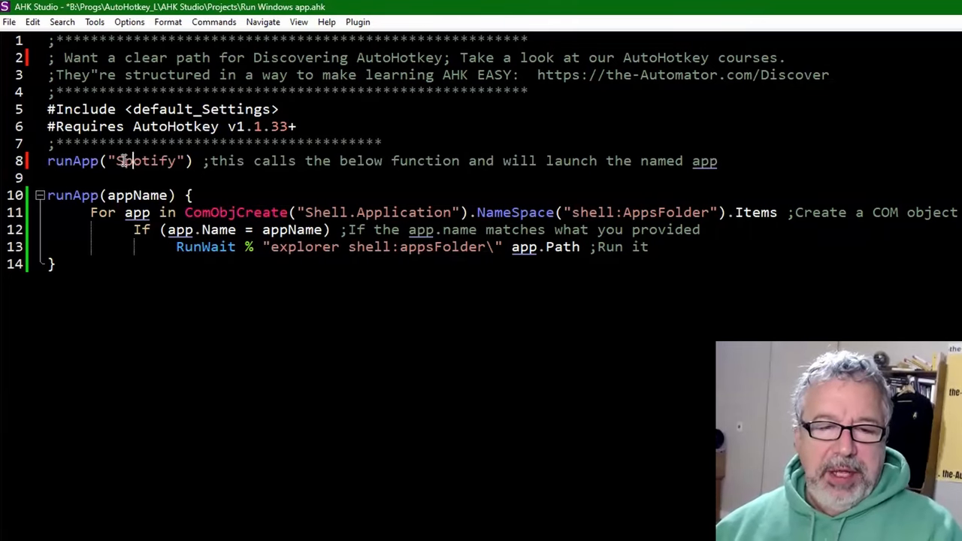
pyautogui.doubleClick(150, 161)
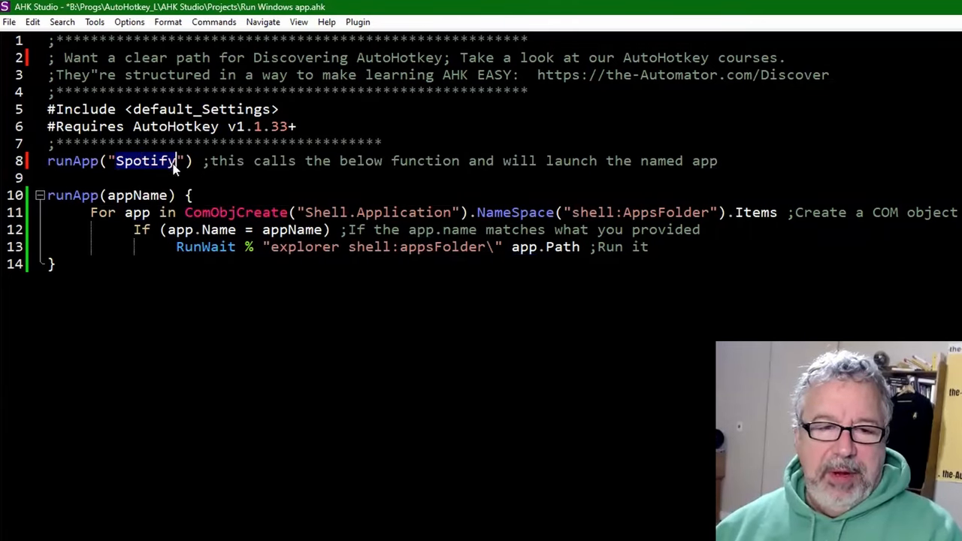
pyautogui.click(59, 161)
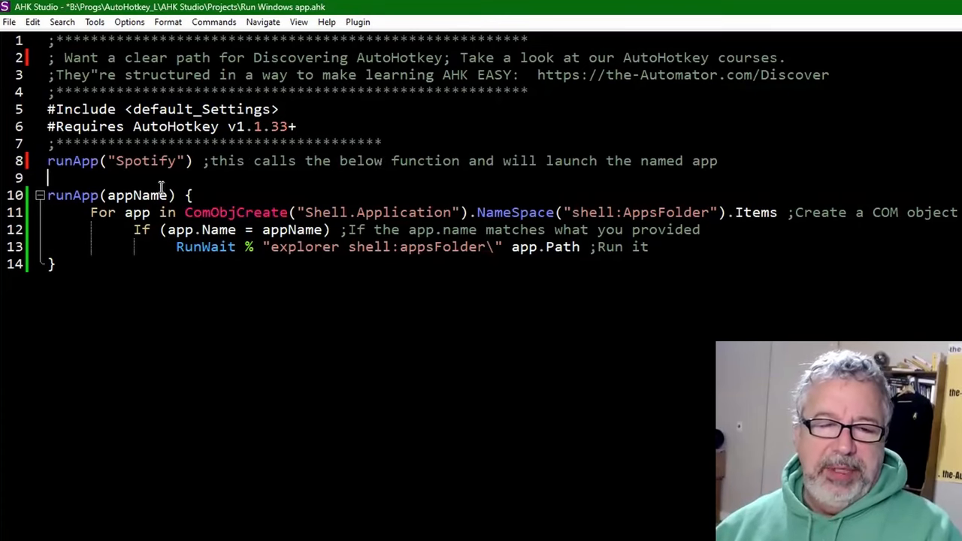
pyautogui.write('return')
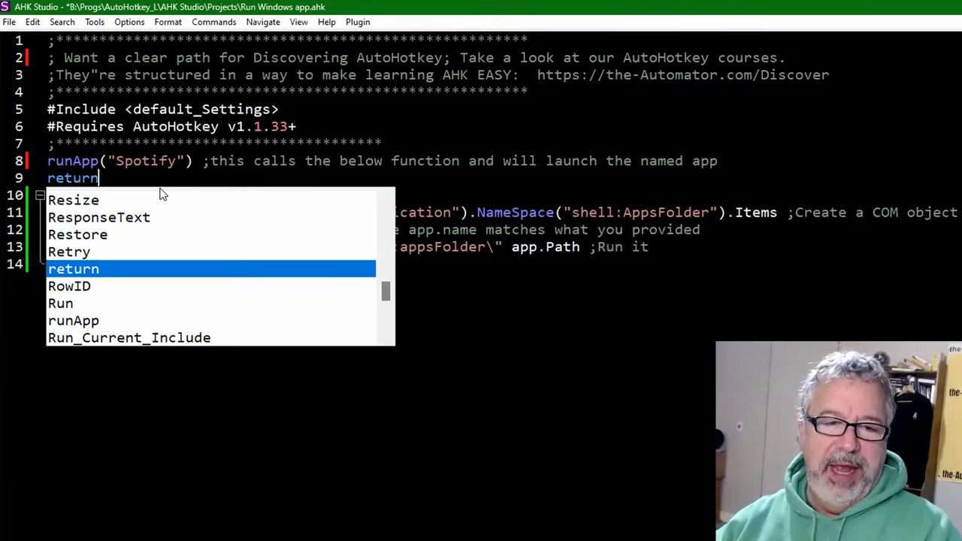
pyautogui.press('Escape')
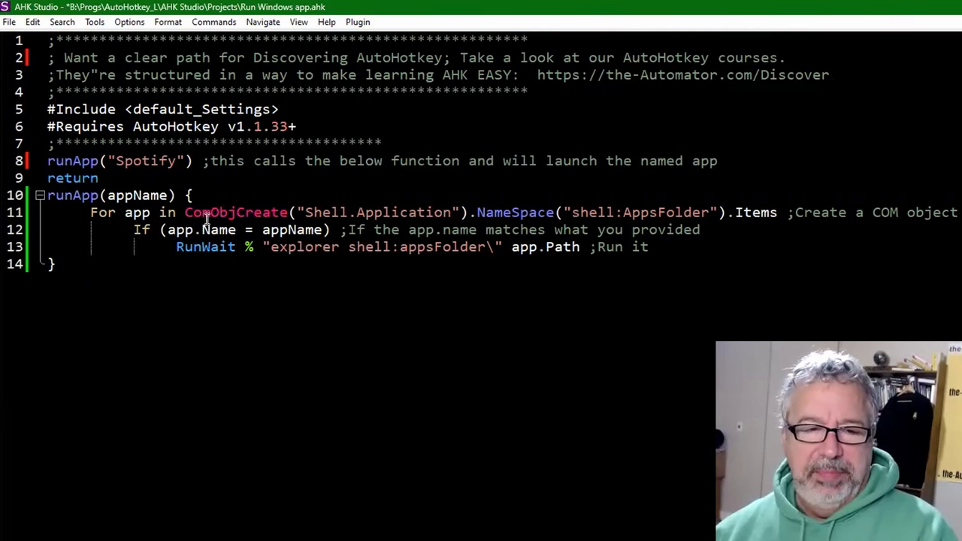
pyautogui.moveTo(141, 160)
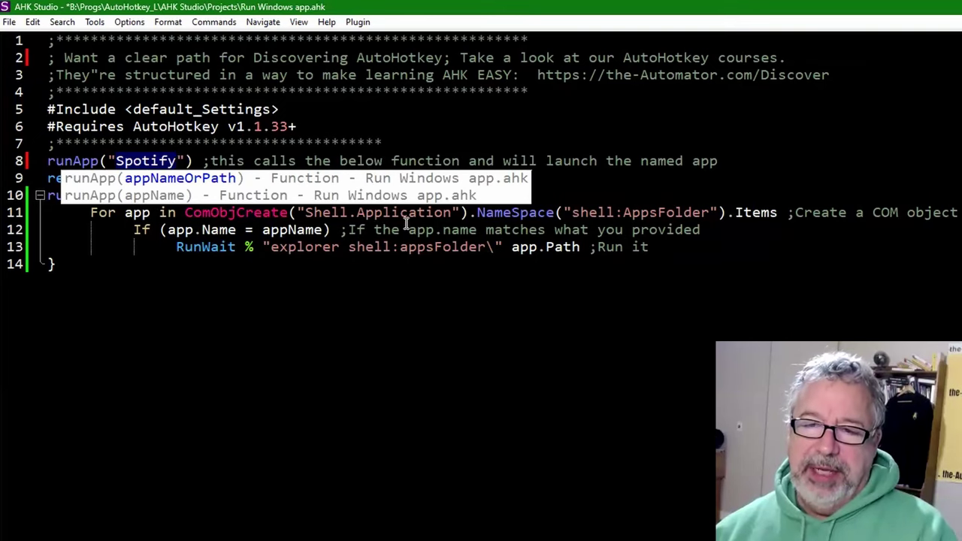
pyautogui.moveTo(221, 212)
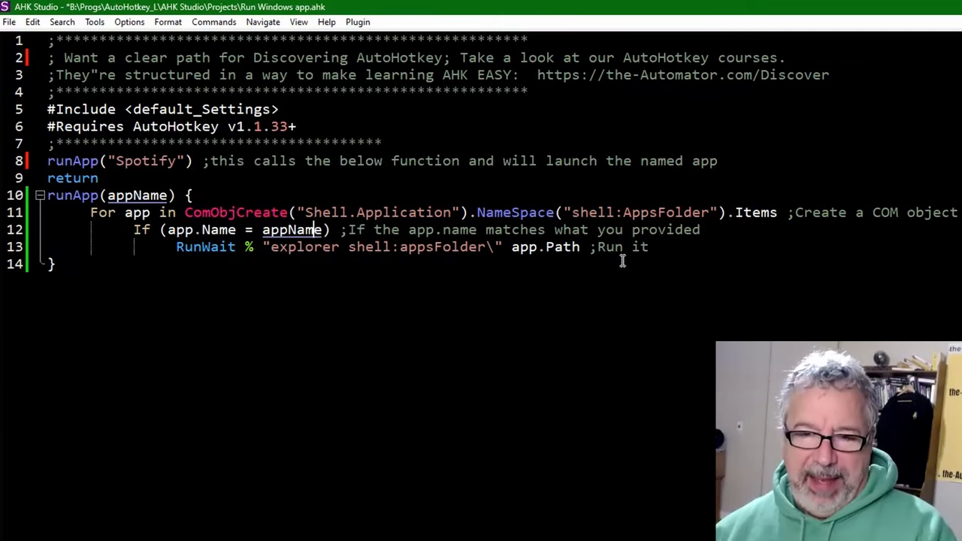
# Save the script and replace Spotify with Paint in the runApp call.
pyautogui.press('Ctrl+s')
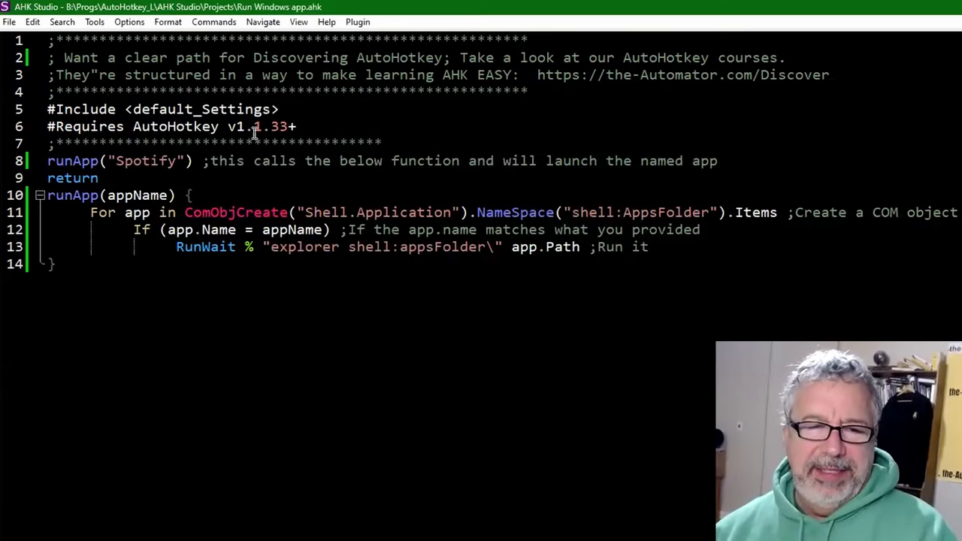
pyautogui.doubleClick(147, 160)
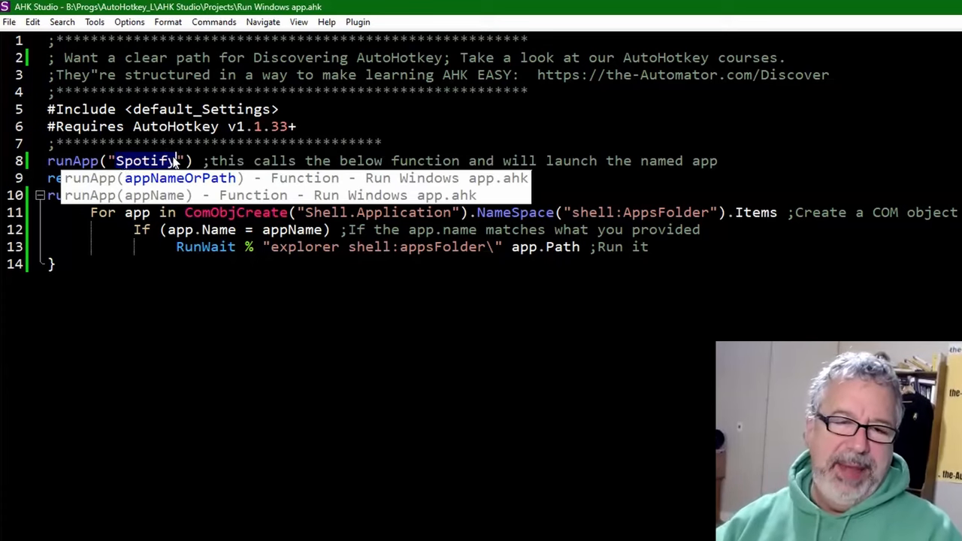
pyautogui.write('Paint')
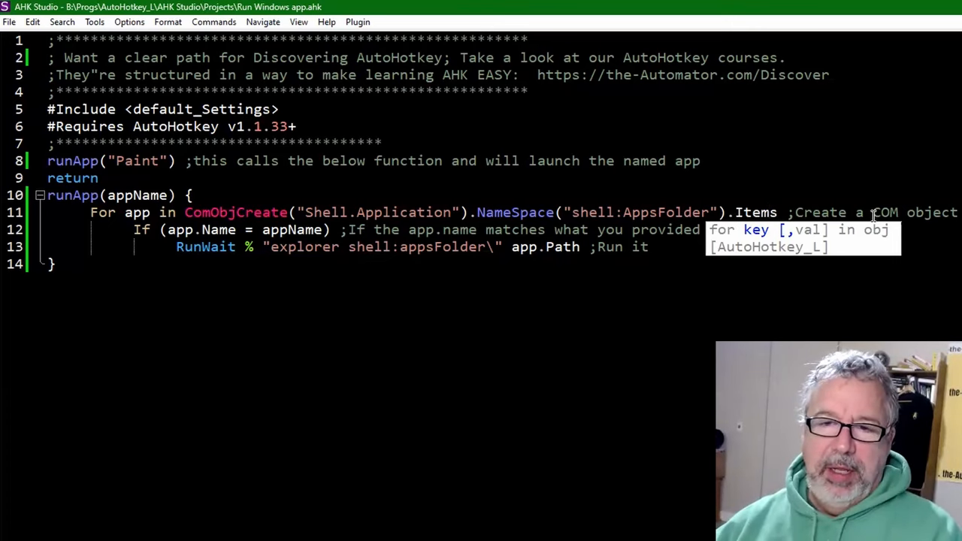
# Add an obj:{} line above the For loop and open a braced loop body.
pyautogui.write('ob')
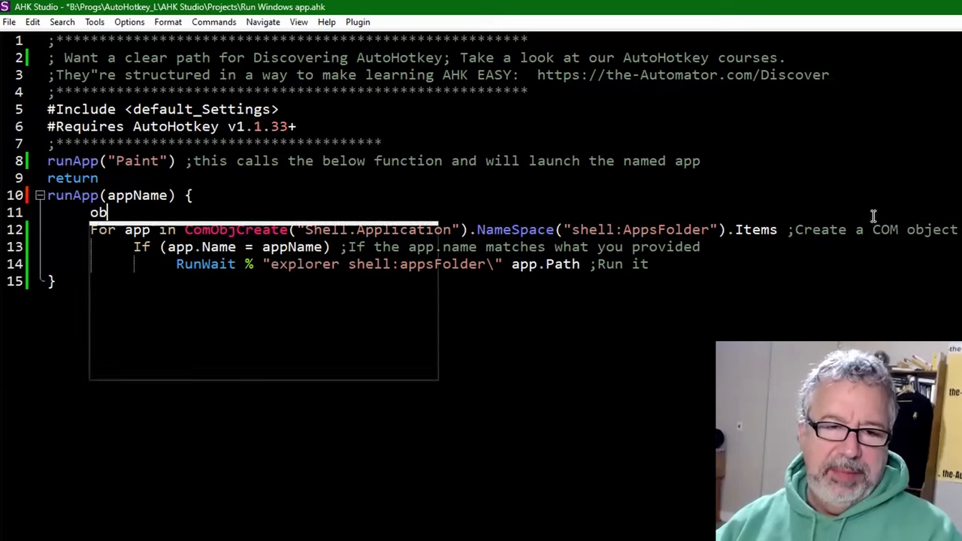
pyautogui.write('j:')
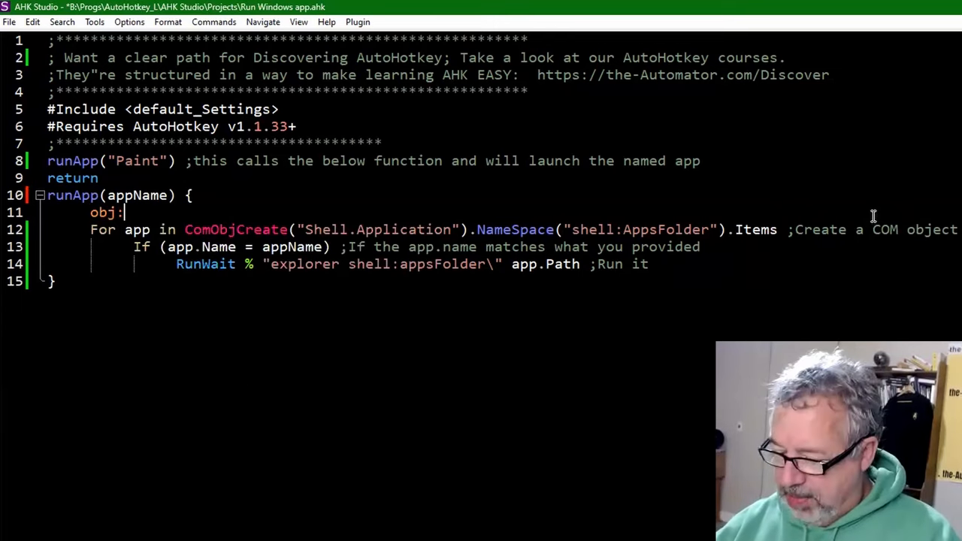
pyautogui.write('{')
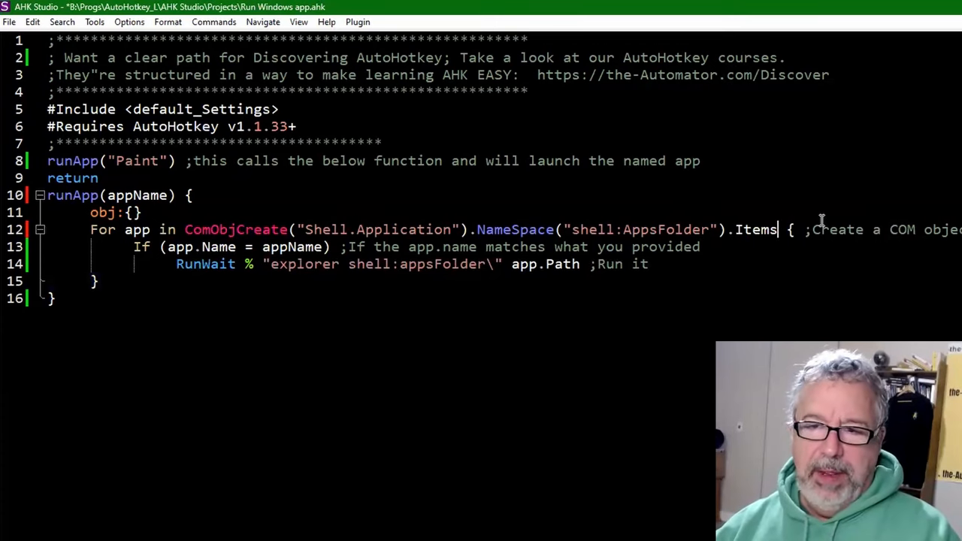
pyautogui.press('Enter')
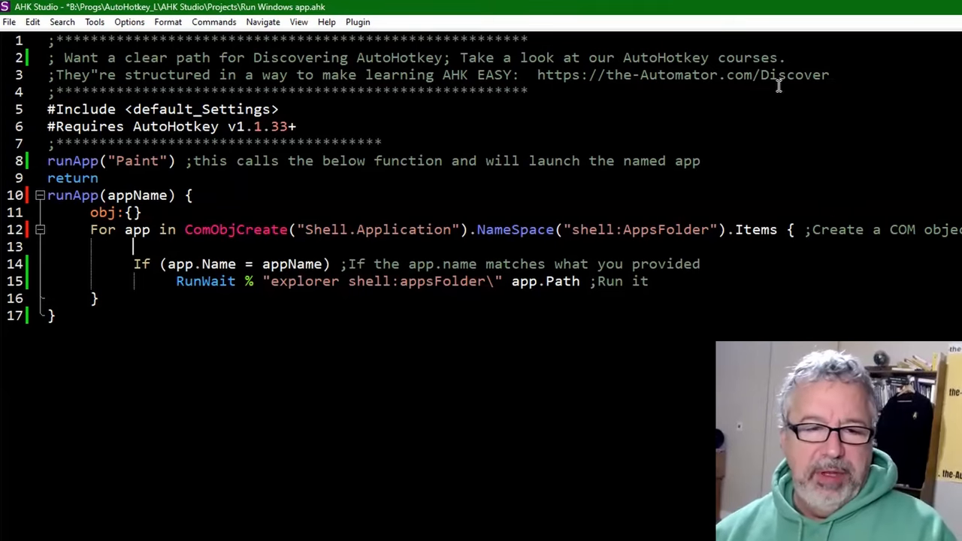
pyautogui.moveTo(195, 242)
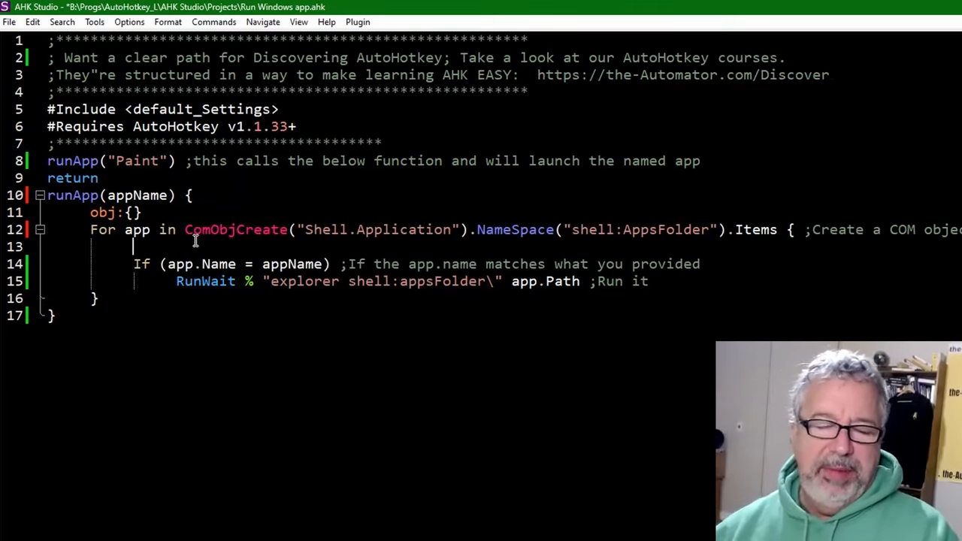
# Inside the loop, drop the myApp.= start and write obj[App.name] := App.Path.
pyautogui.write('my')
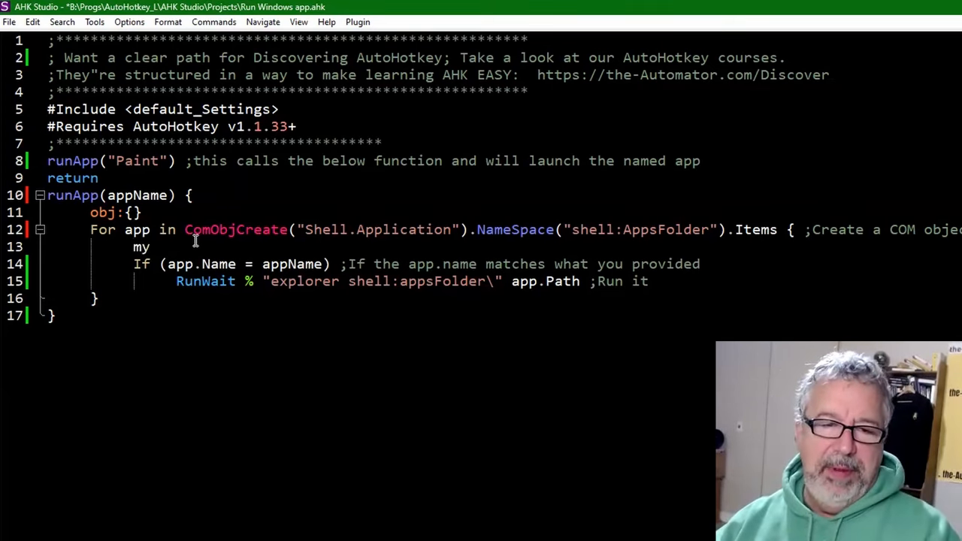
pyautogui.write('App')
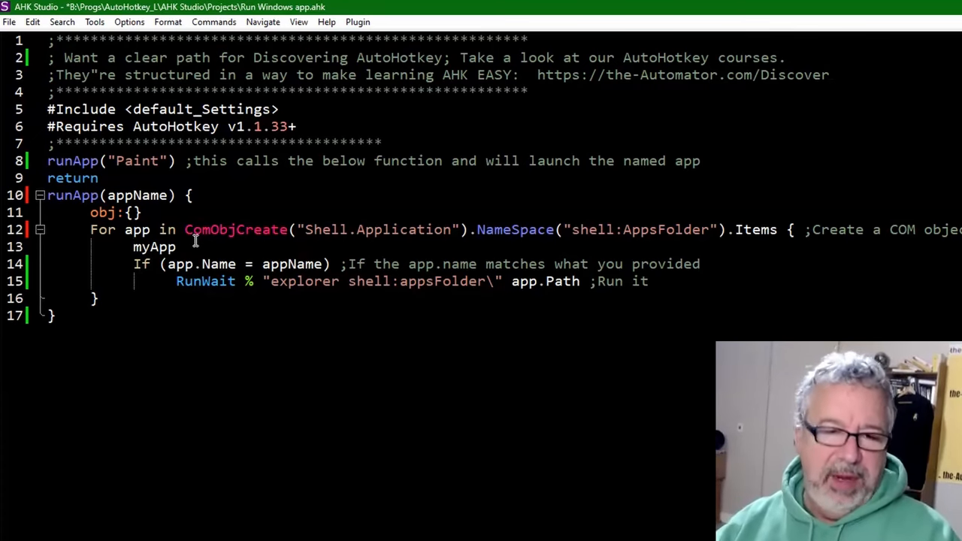
pyautogui.write('.=')
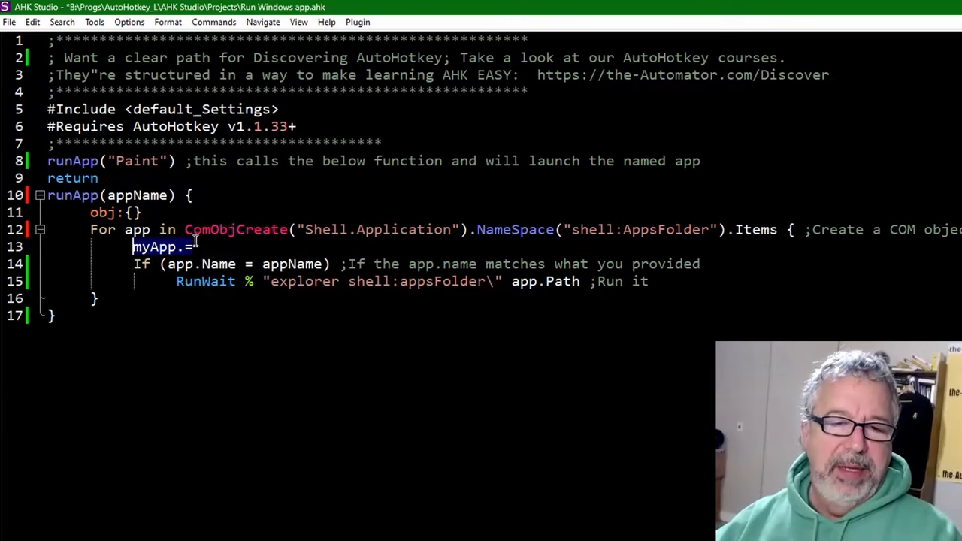
pyautogui.press('Delete')
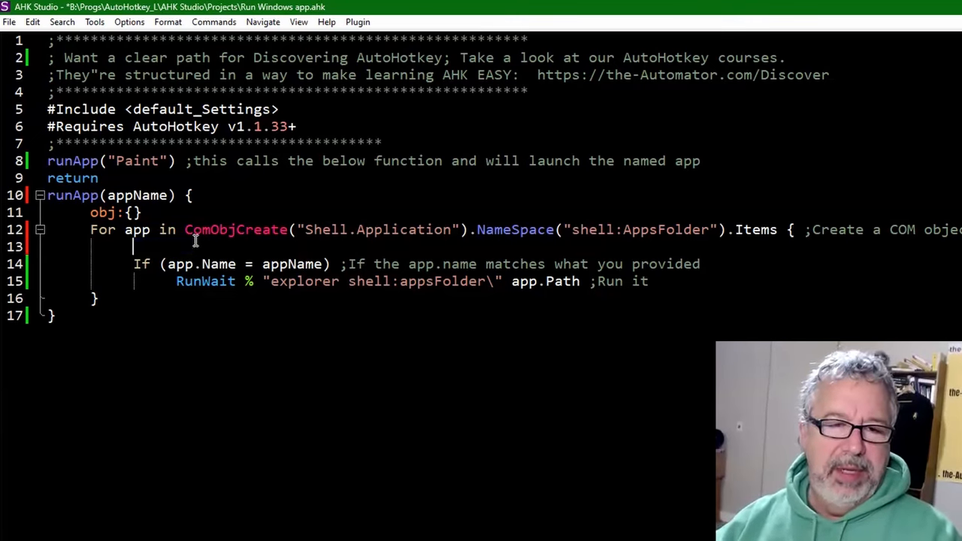
pyautogui.write('obj[')
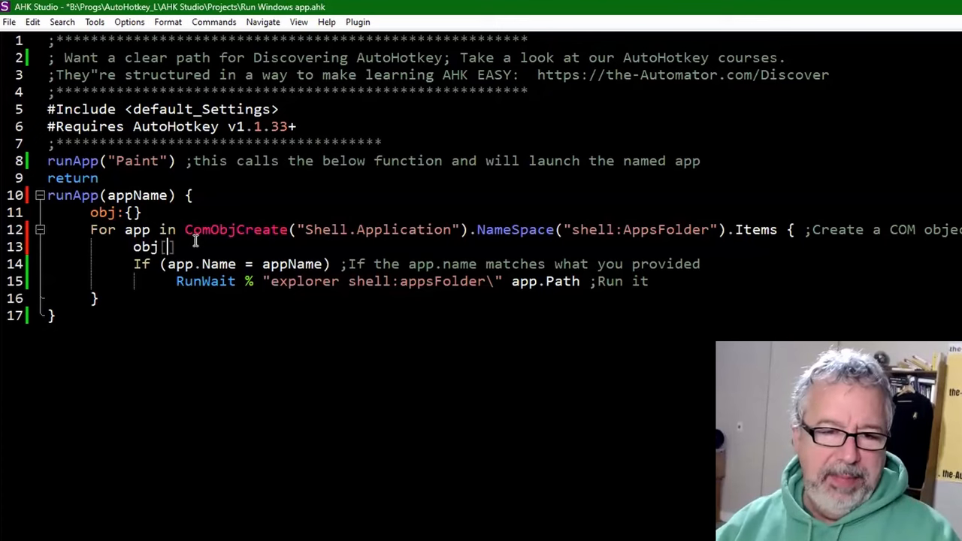
pyautogui.write('App.name')
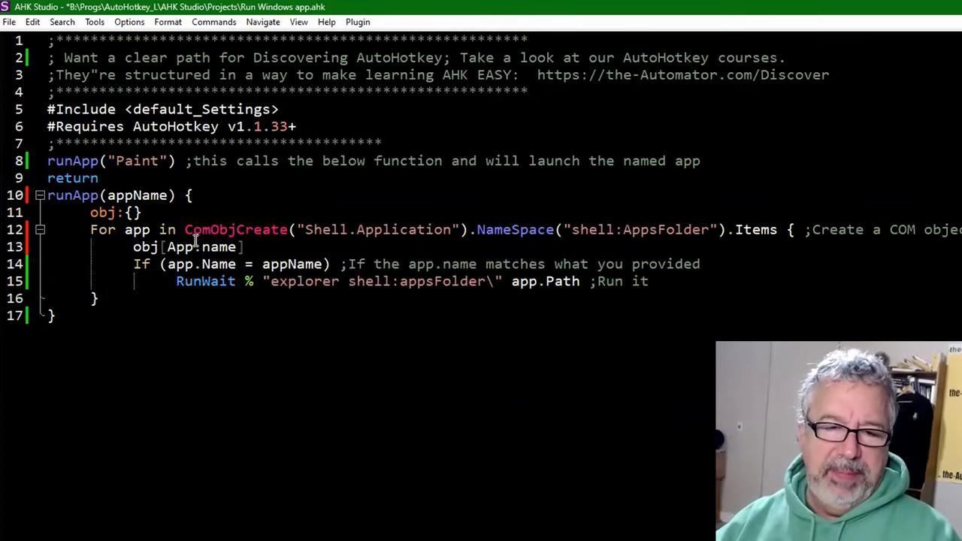
pyautogui.write(':=')
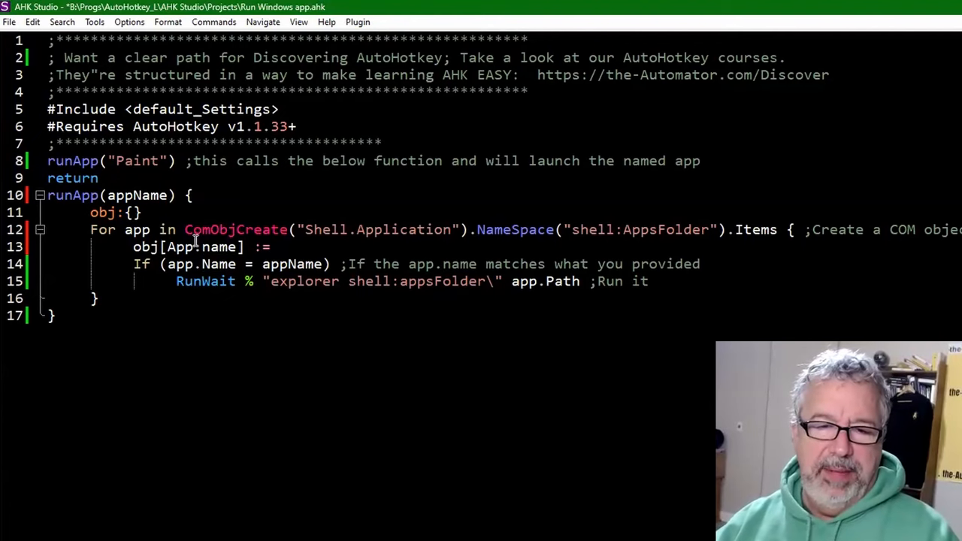
pyautogui.write('App.')
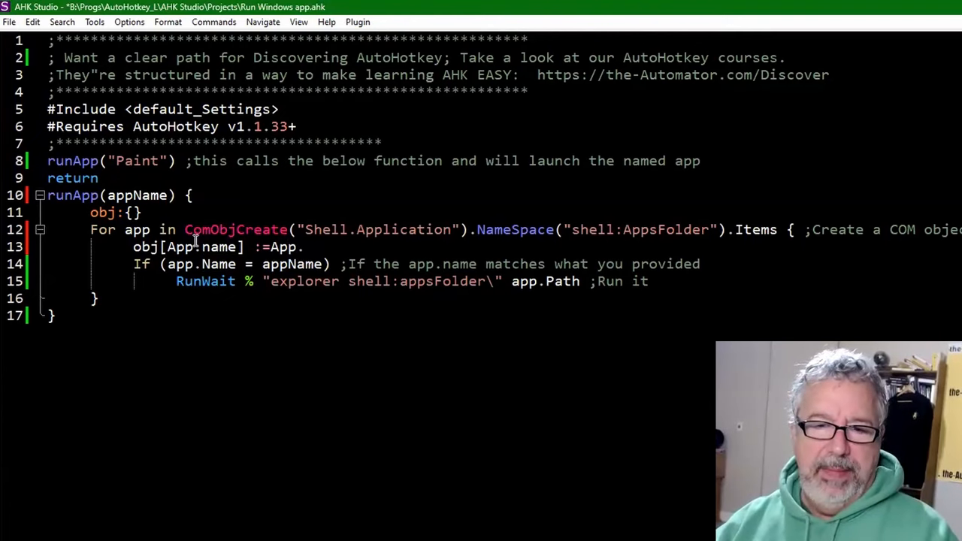
pyautogui.write('Path')
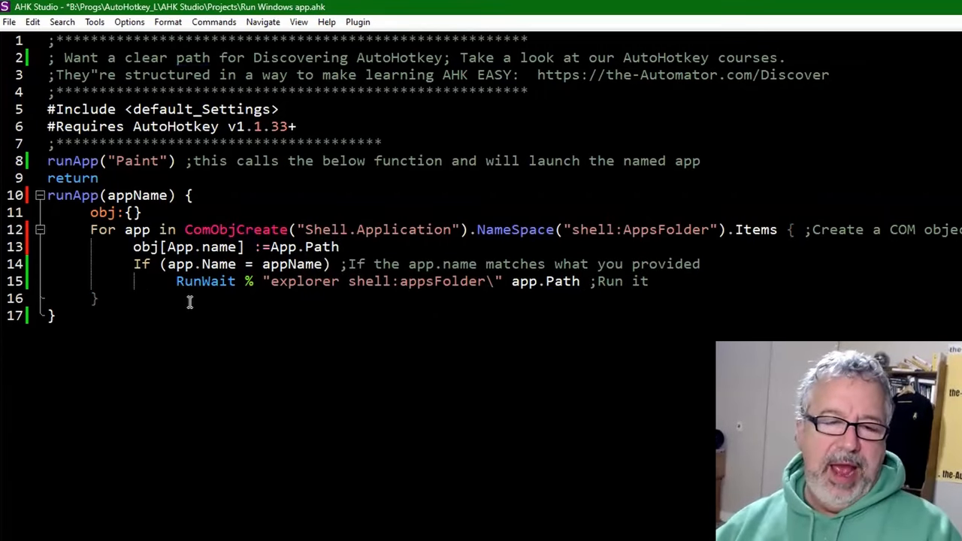
pyautogui.moveTo(676, 241)
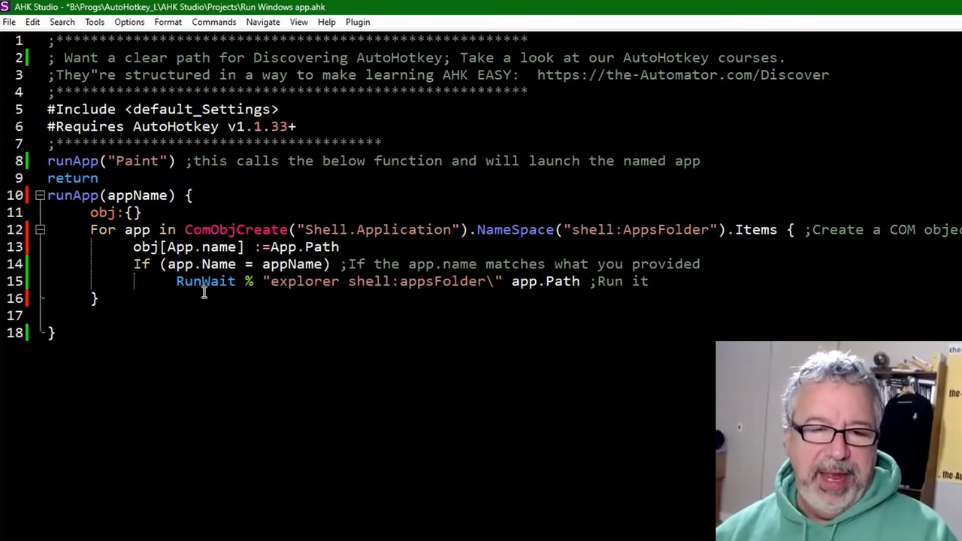
# Begin the DebugWindow(Obj2String(Obj),1,1,200,0) line below the loop's closing brace.
pyautogui.write('d')
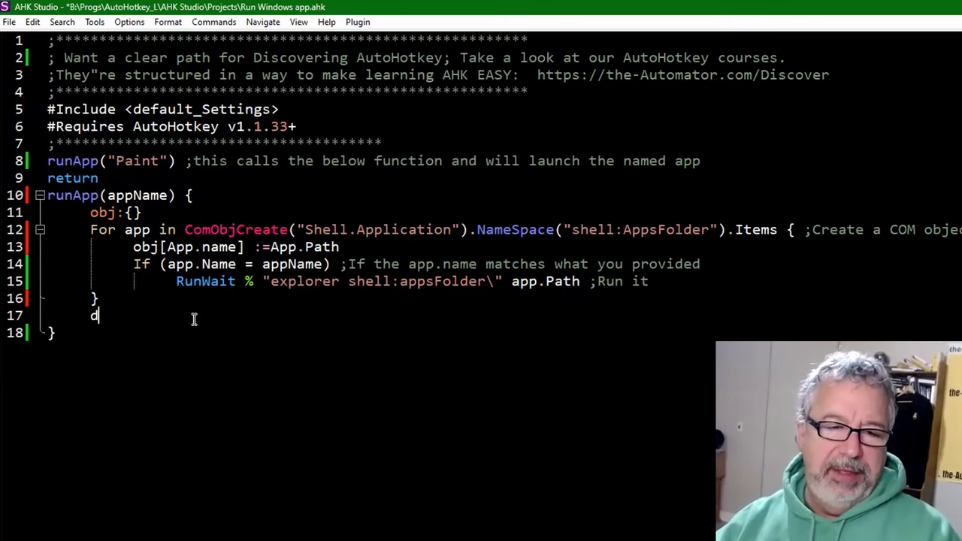
pyautogui.write('mp.')
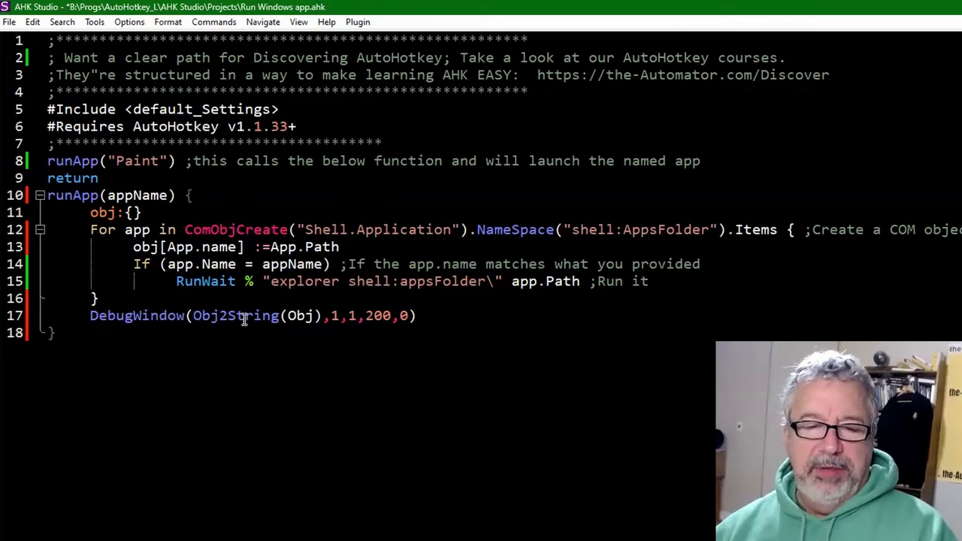
pyautogui.moveTo(294, 427)
pyautogui.write('=')
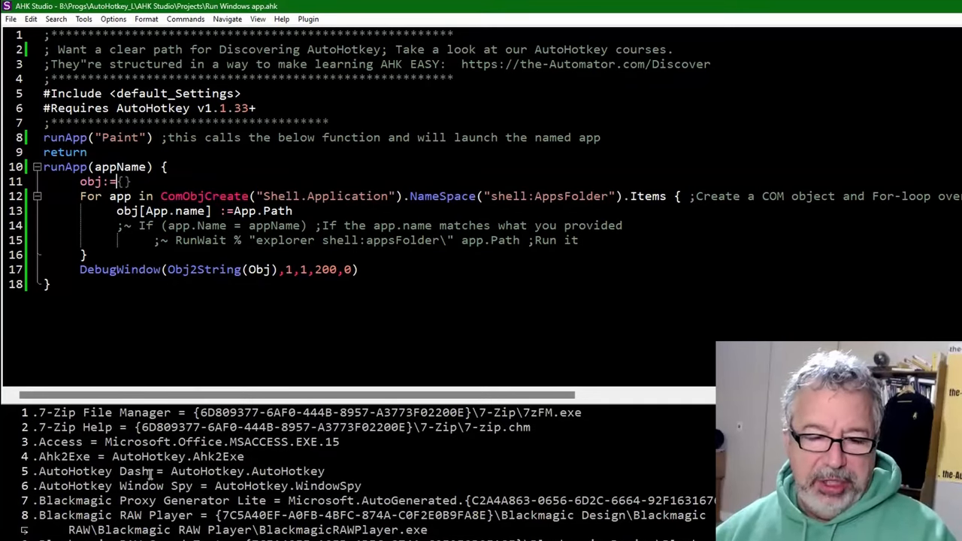
# Select the obj declaration line to comment it out.
pyautogui.doubleClick(263, 471)
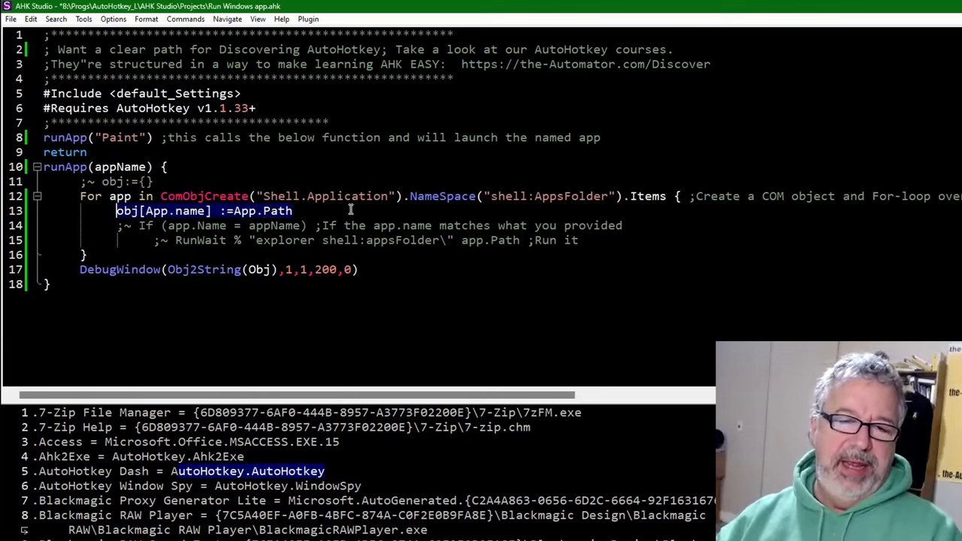
# Make line 13 myApps.=App.Name "`r`n" and line 17 OutputWindow(myApps,1).
pyautogui.write('myAp')
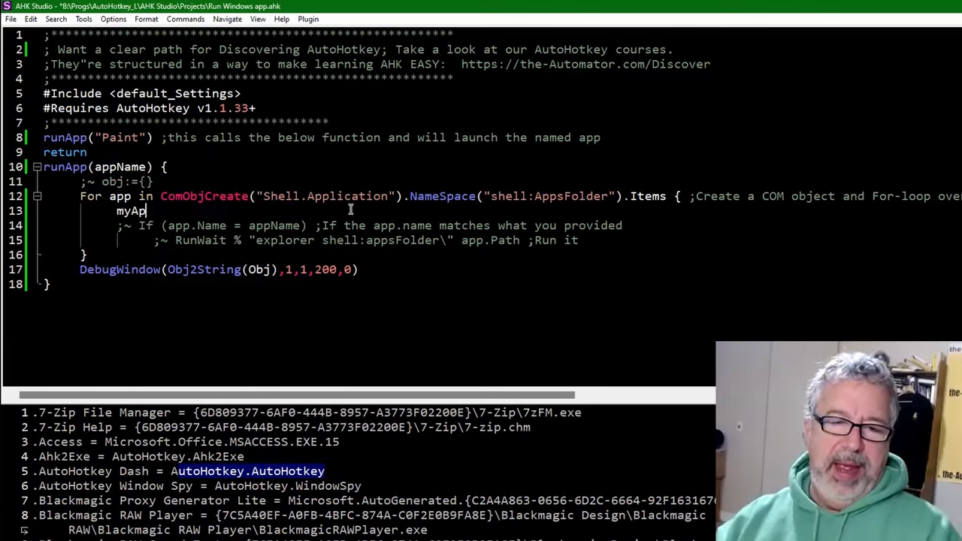
pyautogui.write('ps.=')
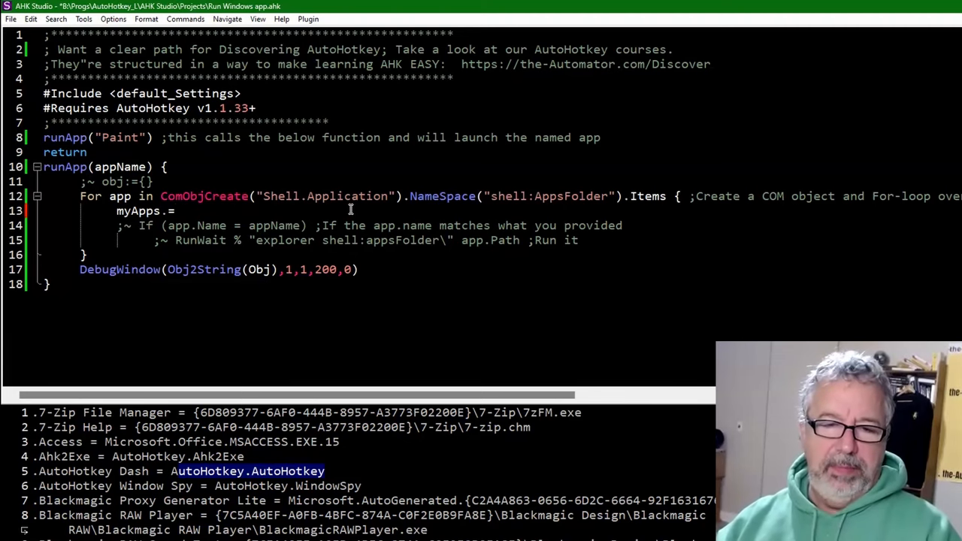
pyautogui.write('App.')
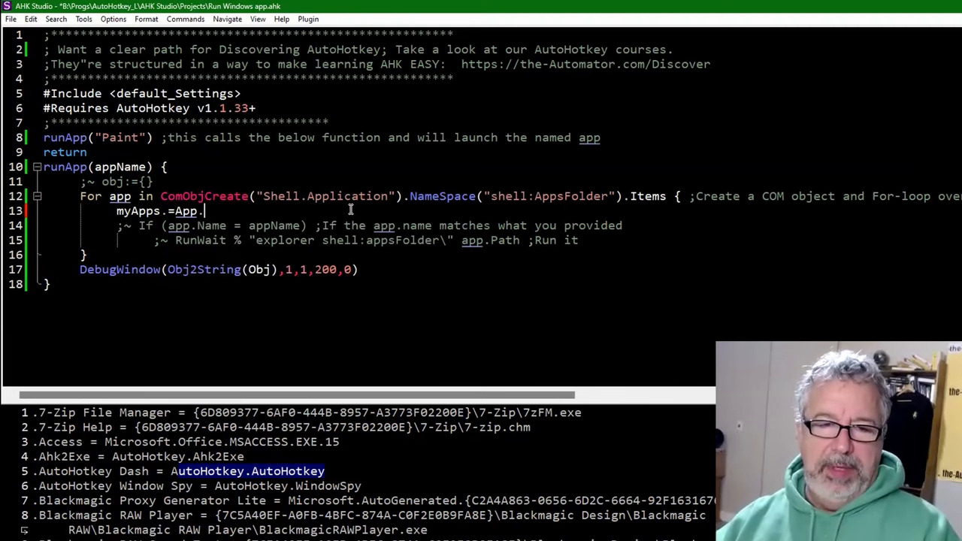
pyautogui.write('Name "`')
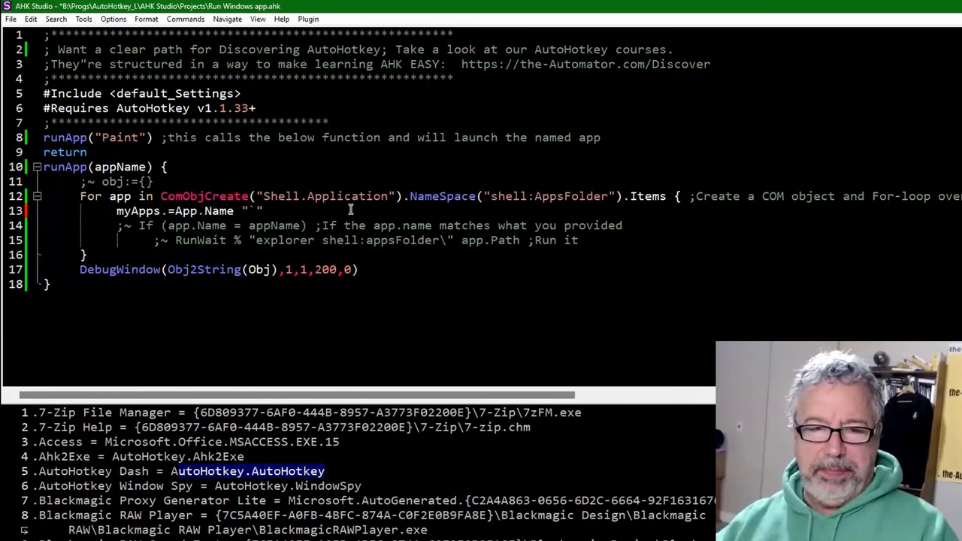
pyautogui.write('r')
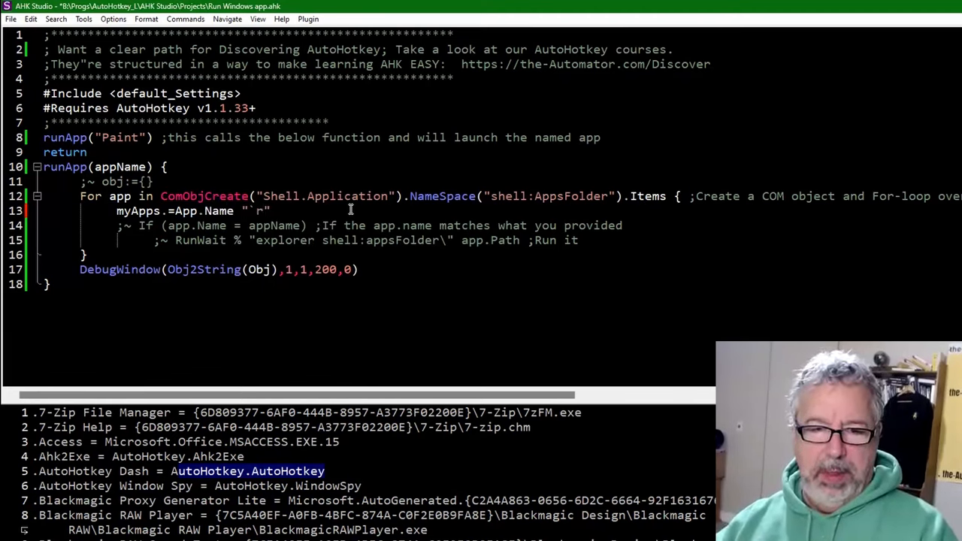
pyautogui.write('`n')
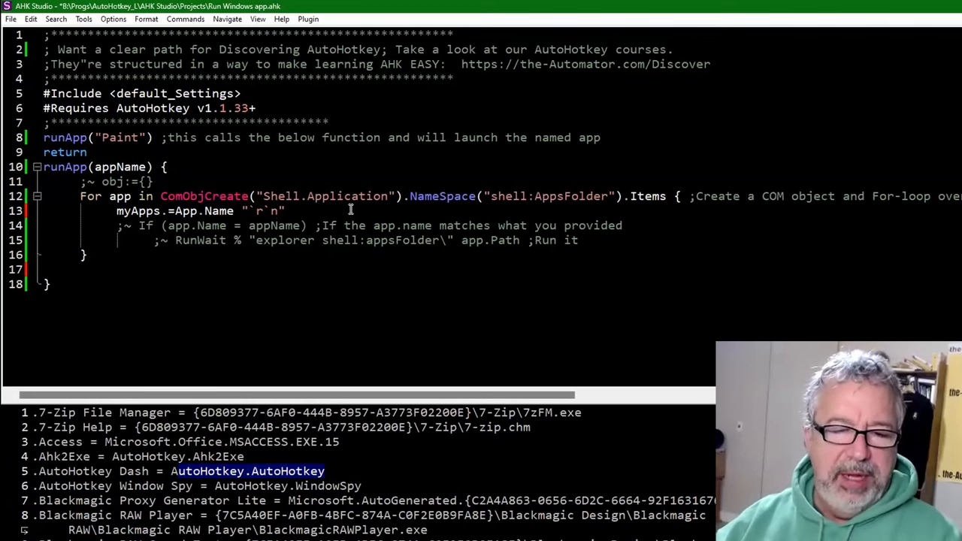
pyautogui.write('OutputWindow(Text,1)')
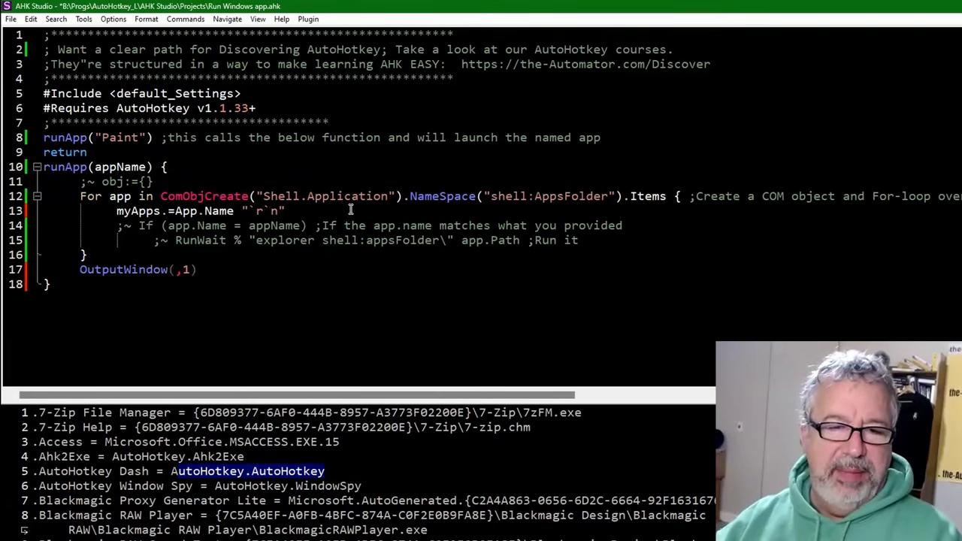
pyautogui.write('myApps')
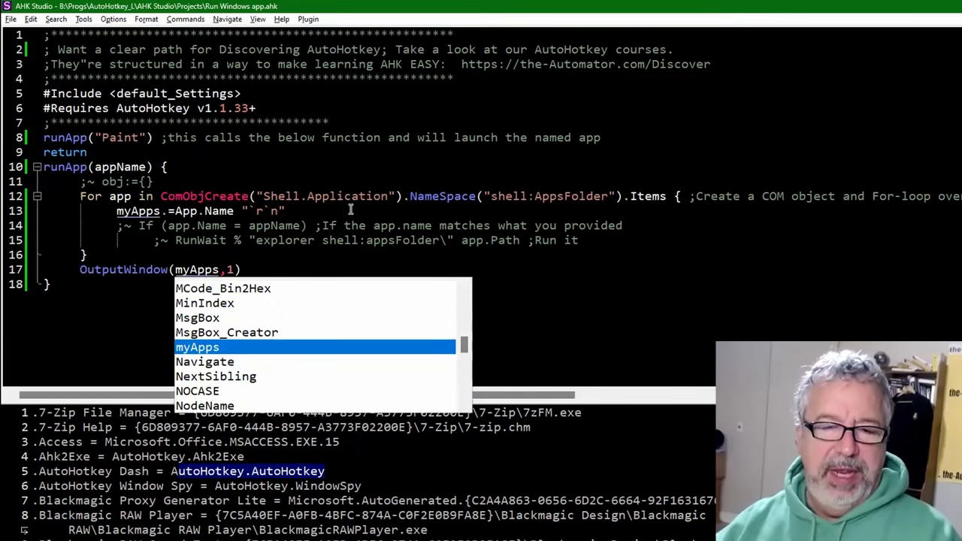
# Scroll through the one-per-line app names in the output pane.
pyautogui.scroll(-3)
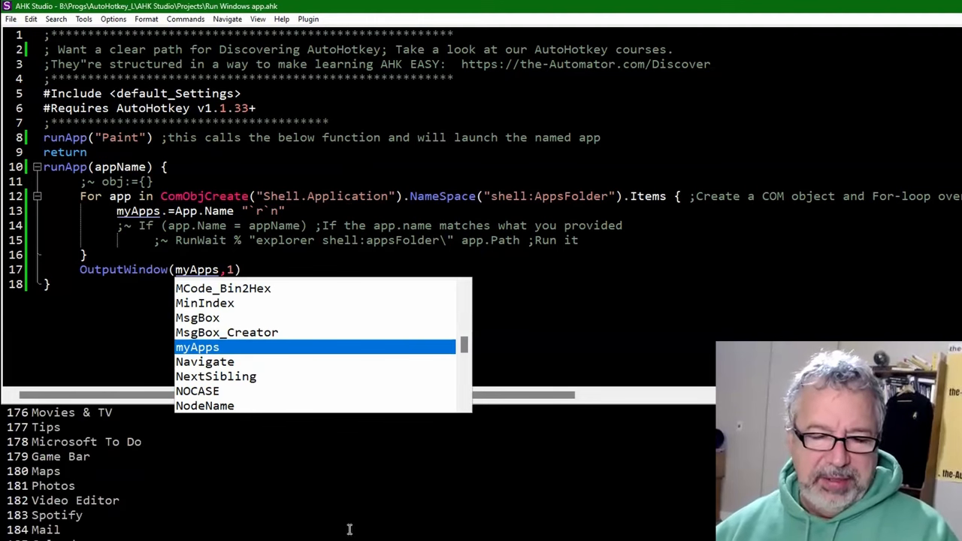
pyautogui.press('Escape')
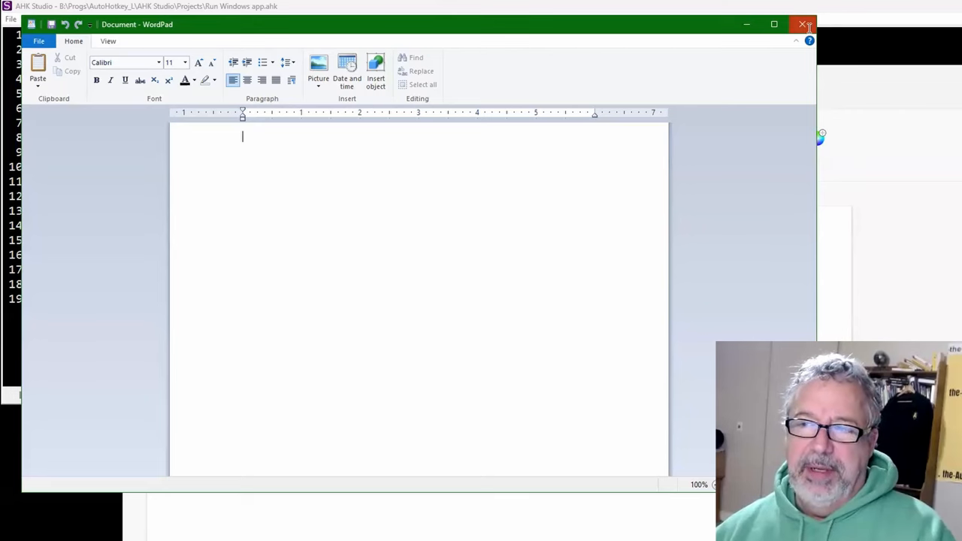
# Close the blank WordPad window the script opened.
pyautogui.click(799, 23)
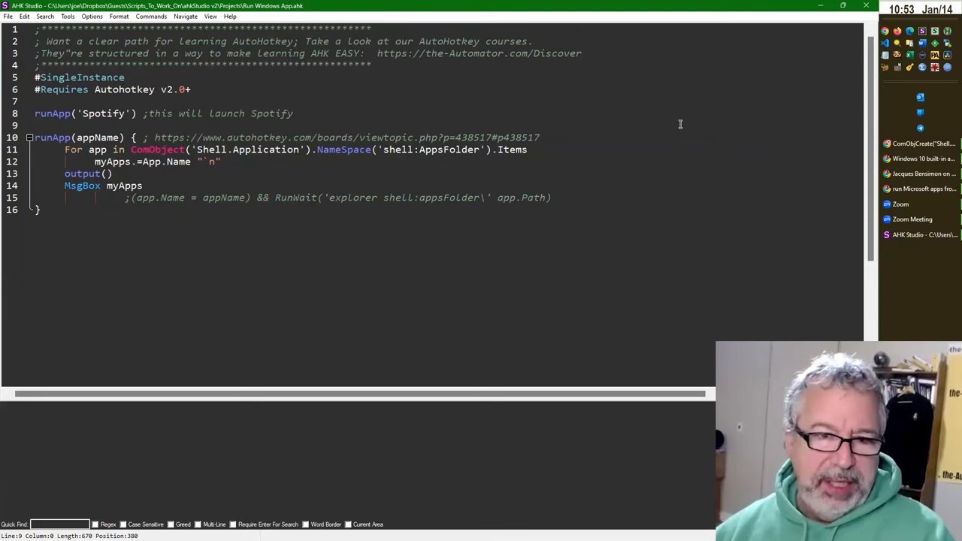
pyautogui.moveTo(295, 126)
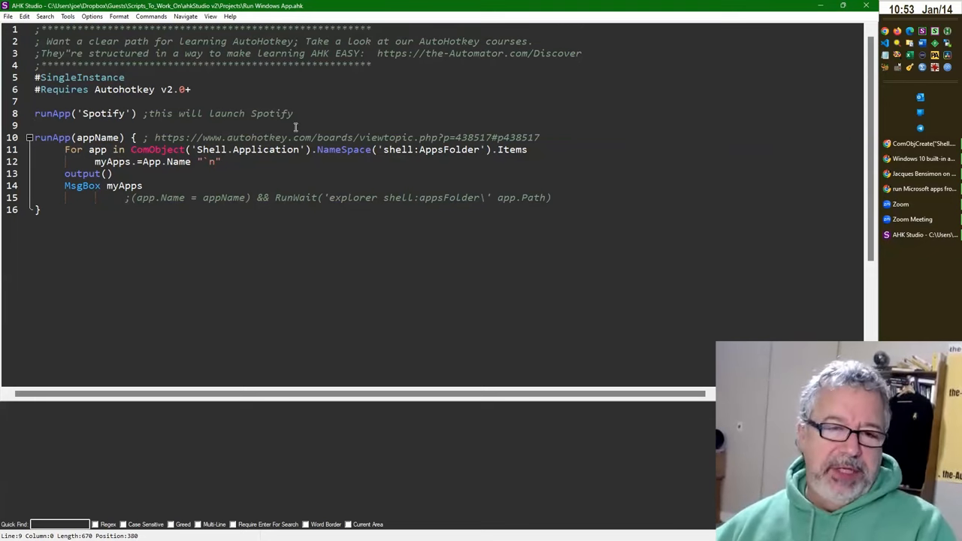
pyautogui.moveTo(126, 186)
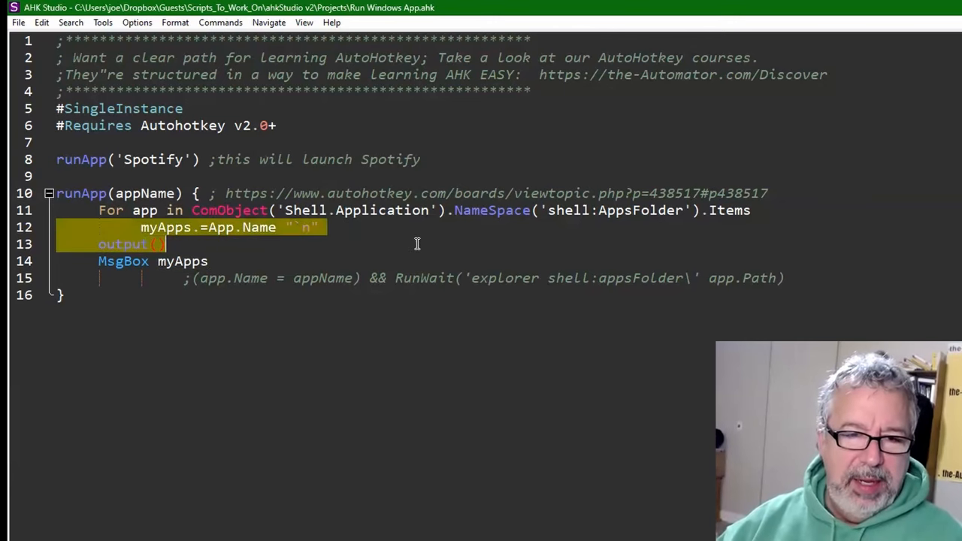
# Delete the selected myApps-building and output lines from the v2 script.
pyautogui.press('Delete')
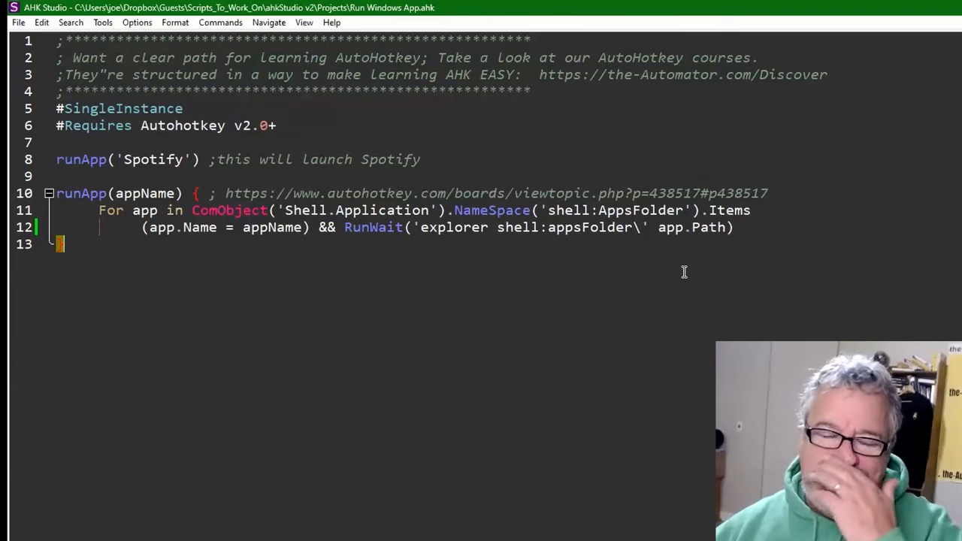
pyautogui.moveTo(235, 211)
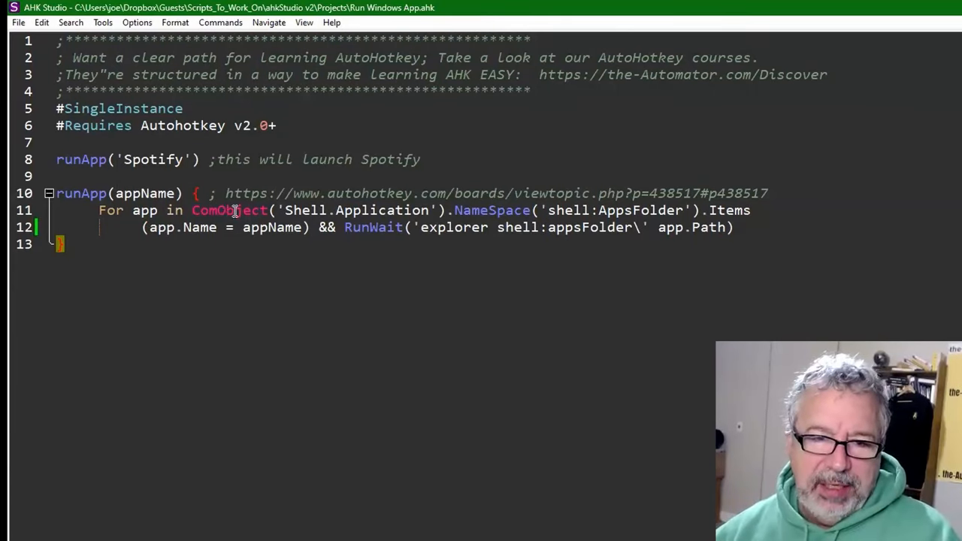
pyautogui.moveTo(251, 210)
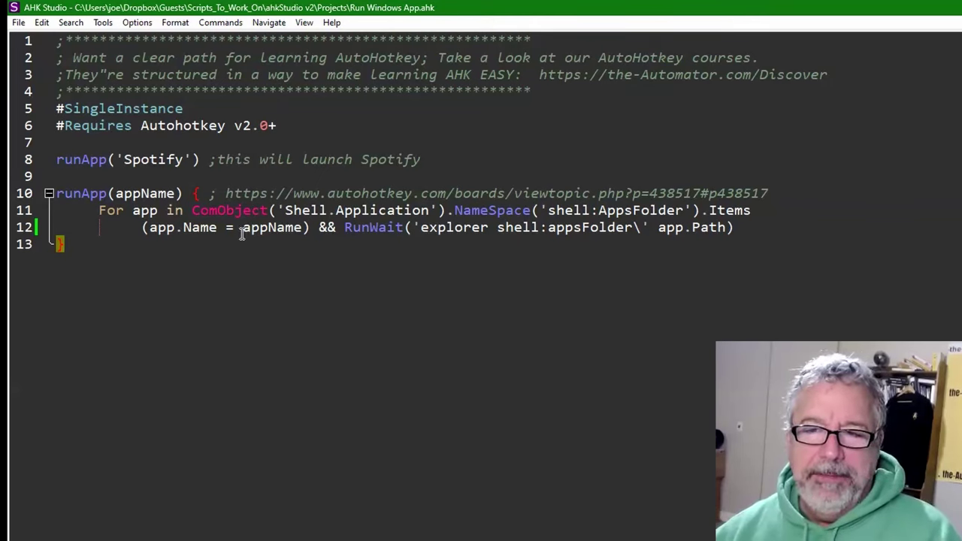
pyautogui.moveTo(760, 249)
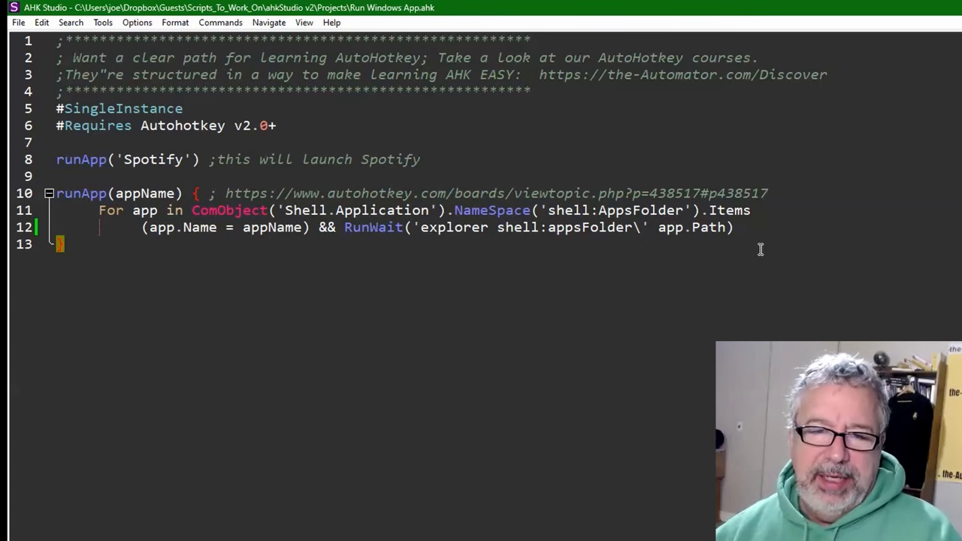
pyautogui.moveTo(762, 252)
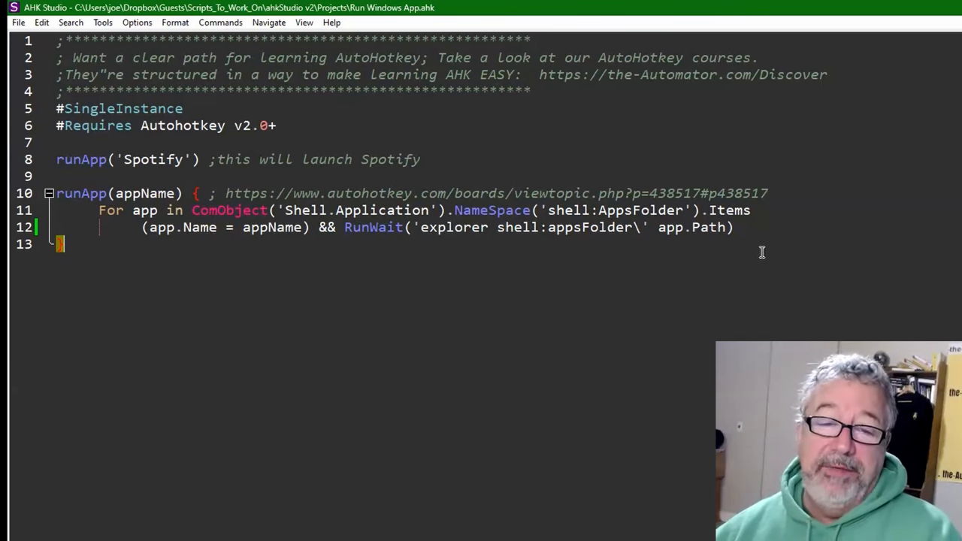
pyautogui.moveTo(628, 250)
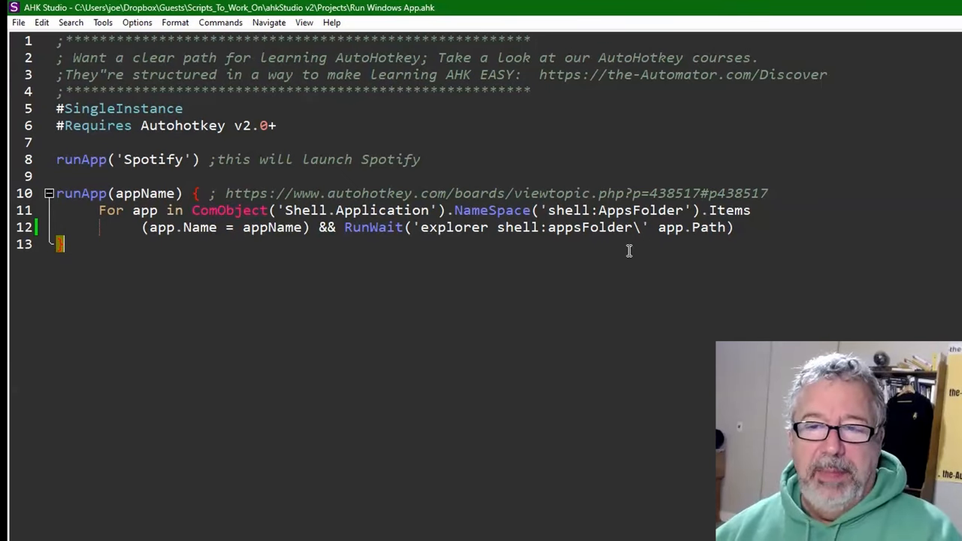